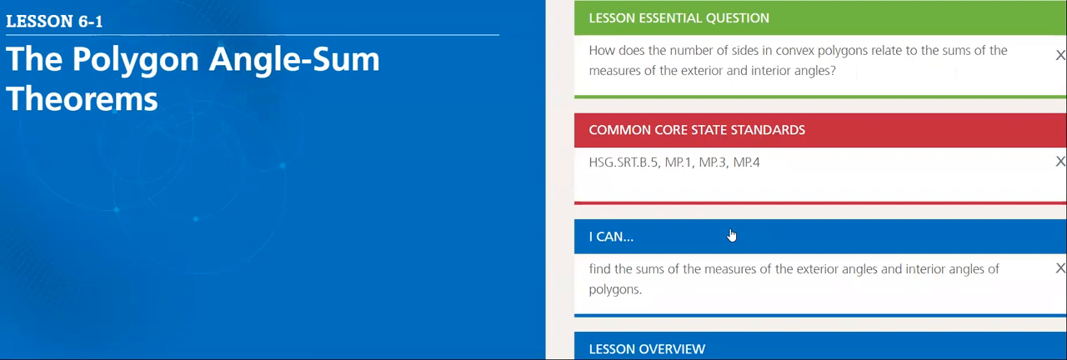
Scroll the Lesson 6-1 overview down to its list of examples and theorems
scroll("down", 3)
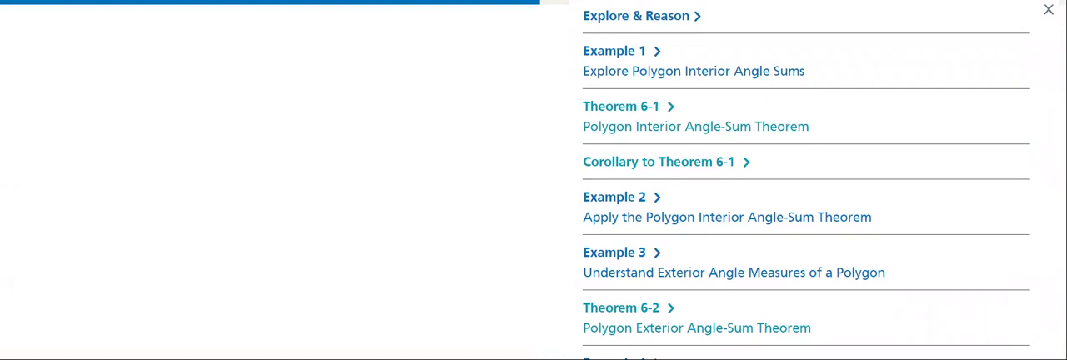
Open Example 1, Explore Polygon Interior Angle Sums, and reveal its solution
left_click(614, 50)
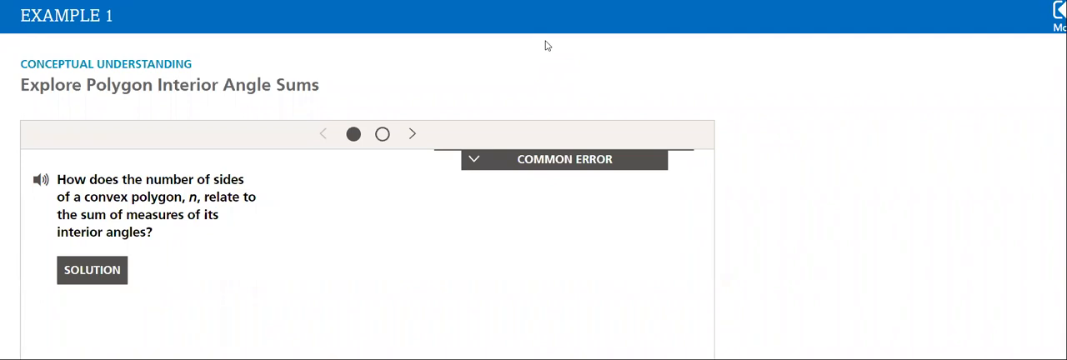
mouse_move(287, 245)
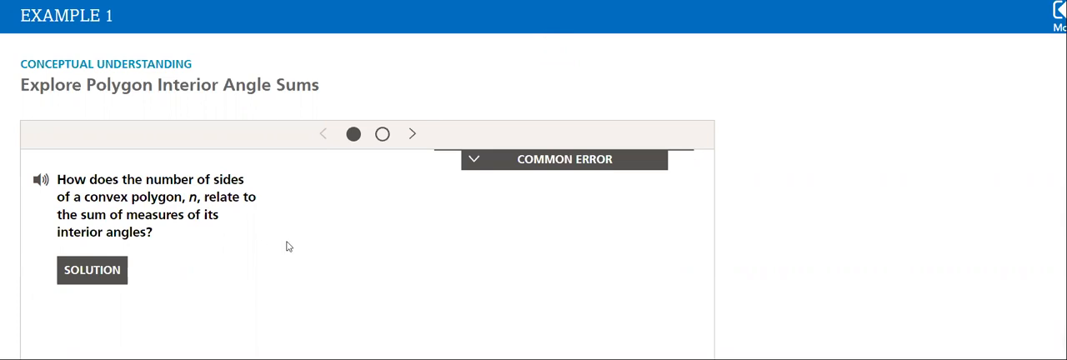
left_click(91, 270)
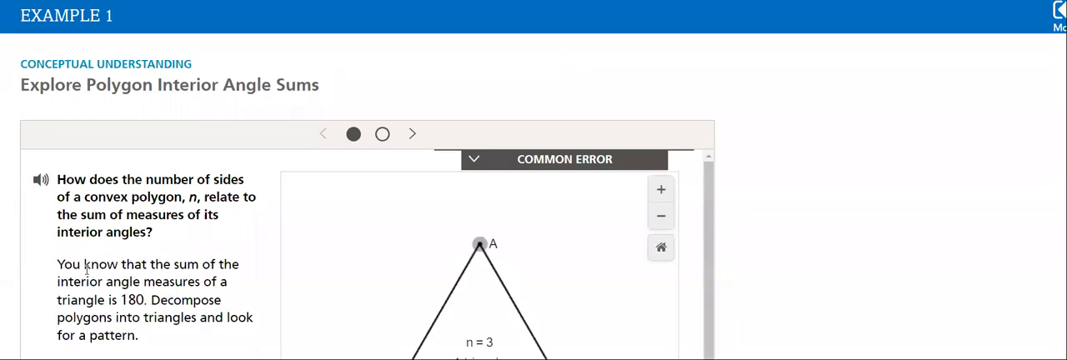
scroll("down", 3)
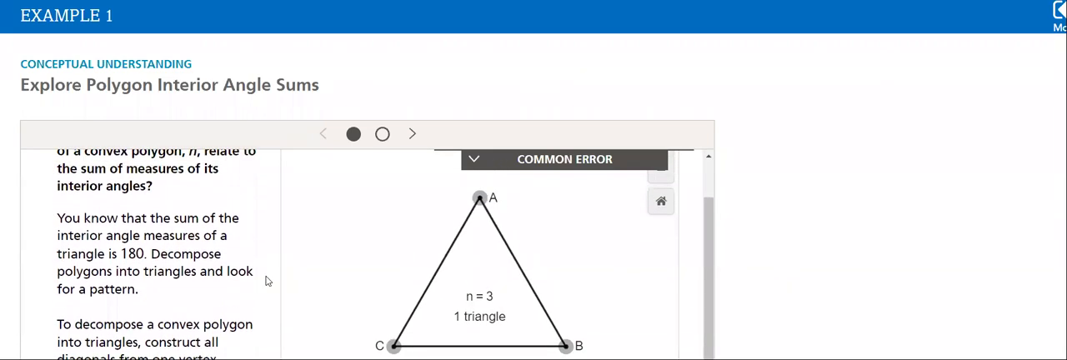
mouse_move(500, 217)
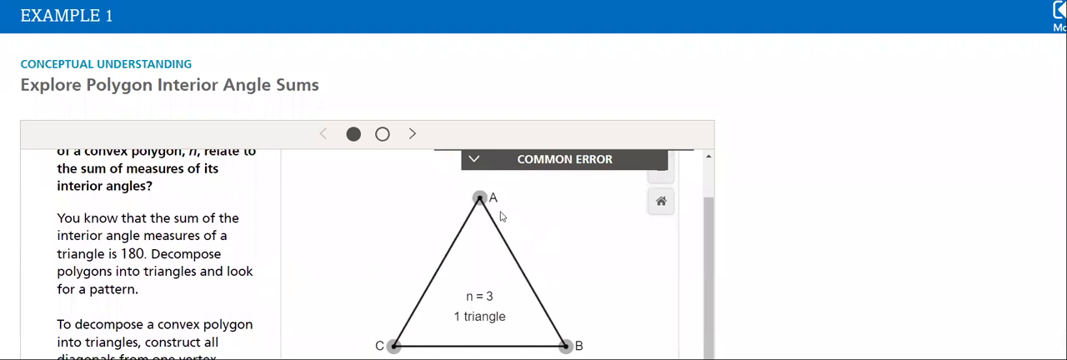
Drag vertex A of the triangle left, right and back to reshape it in the tool
left_click_drag(480, 198, 380, 200)
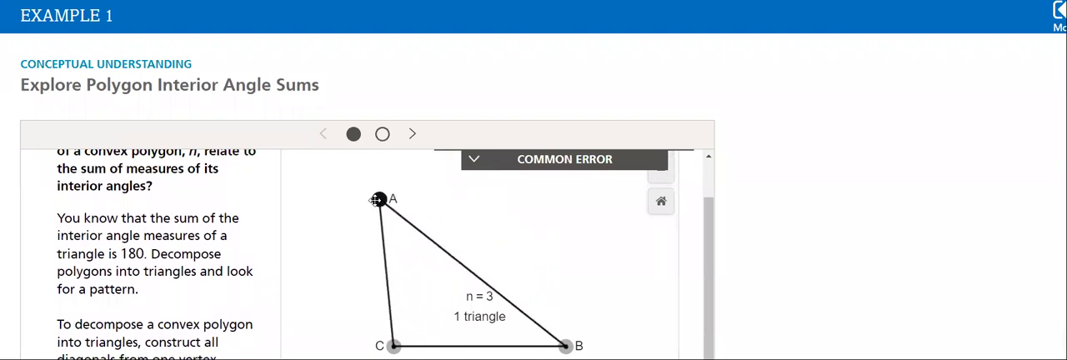
left_click_drag(381, 198, 575, 277)
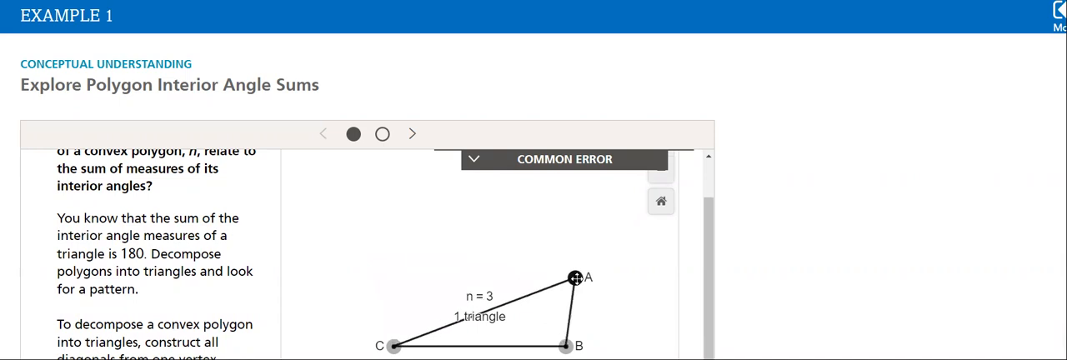
left_click_drag(575, 277, 393, 216)
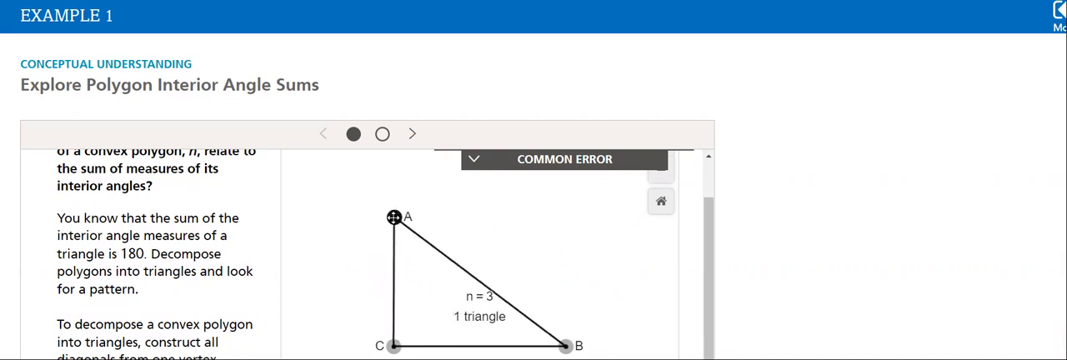
scroll("down", 3)
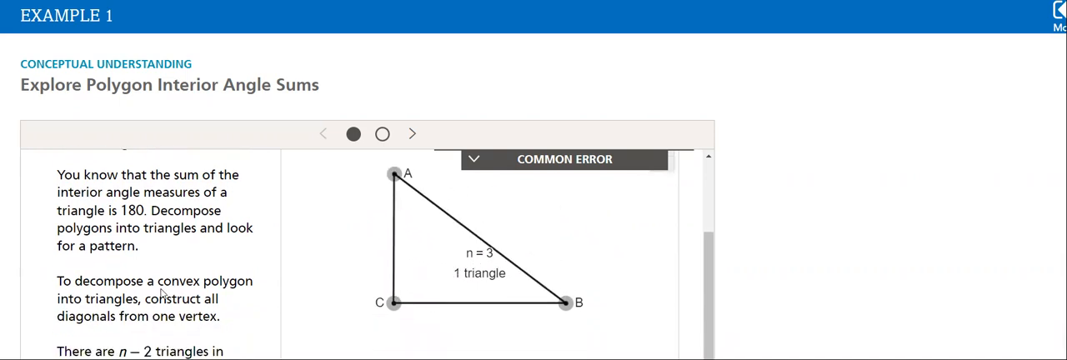
scroll("down", 3)
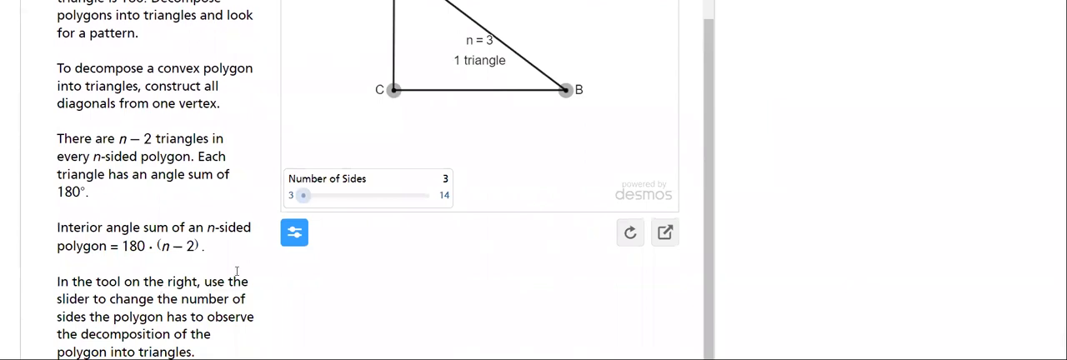
Set the polygon to 5 sides, split into 3 triangles, and reshape the pentagon from vertex A
left_click_drag(303, 195, 327, 195)
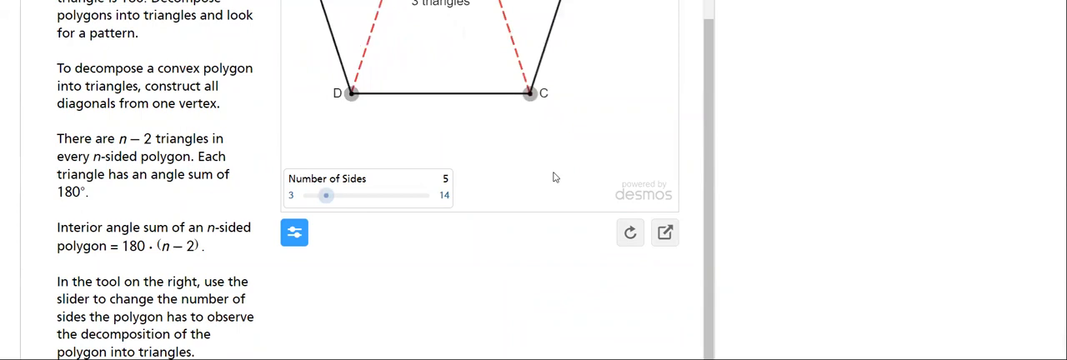
left_click(663, 233)
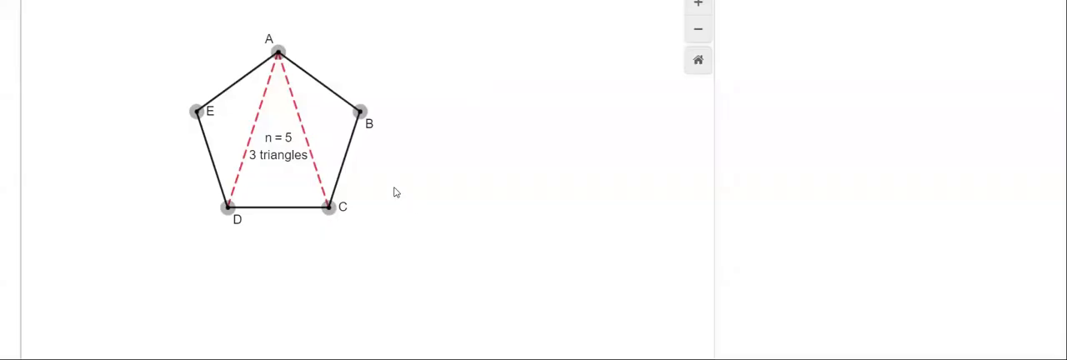
left_click_drag(277, 53, 204, 74)
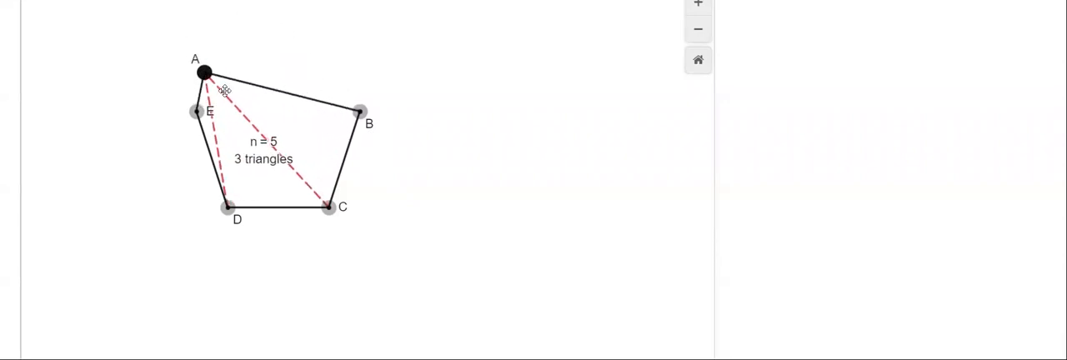
left_click_drag(203, 73, 280, 70)
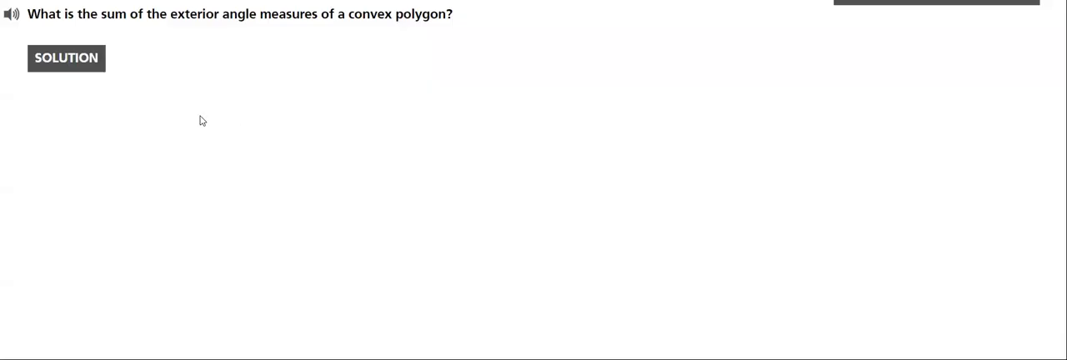
mouse_move(80, 95)
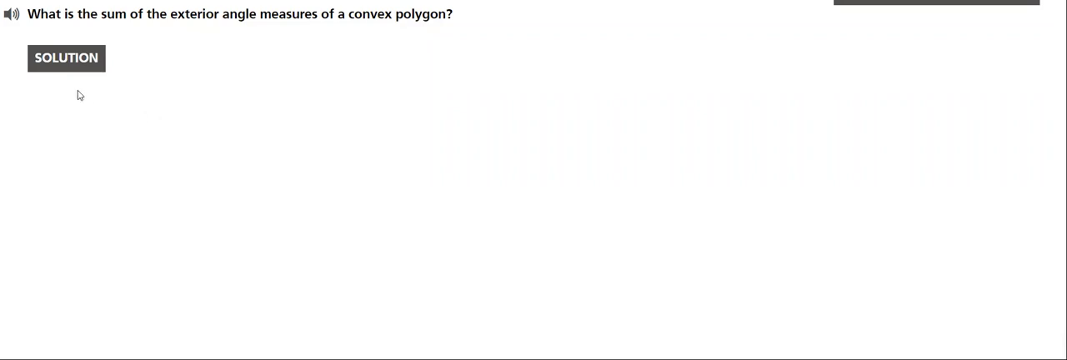
Reveal the solution that a convex polygon's exterior angle measures sum to 360
left_click(66, 56)
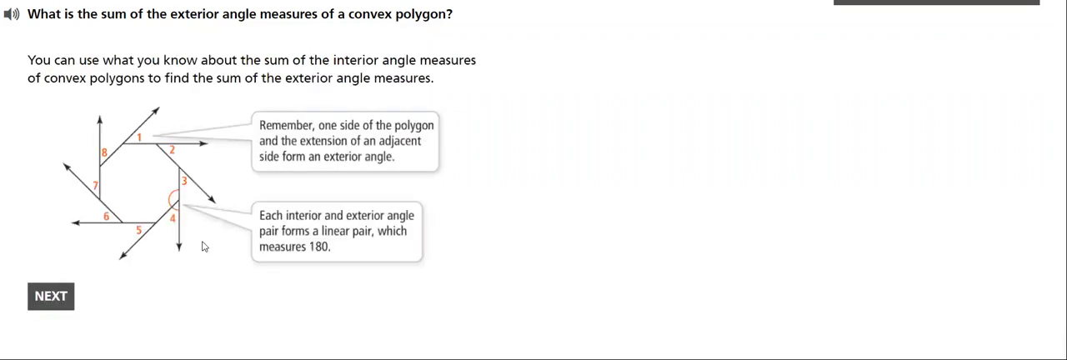
mouse_move(203, 208)
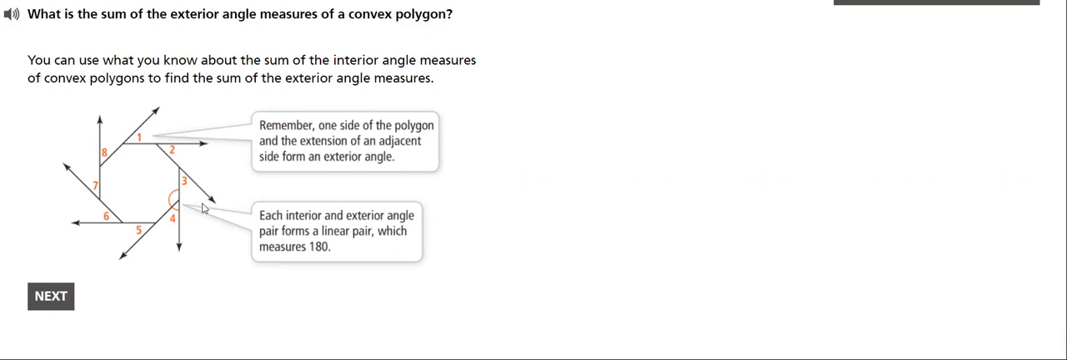
mouse_move(370, 240)
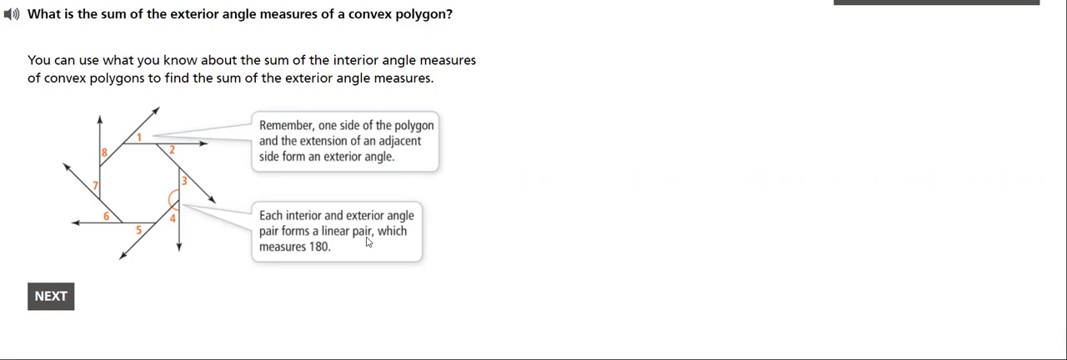
mouse_move(400, 247)
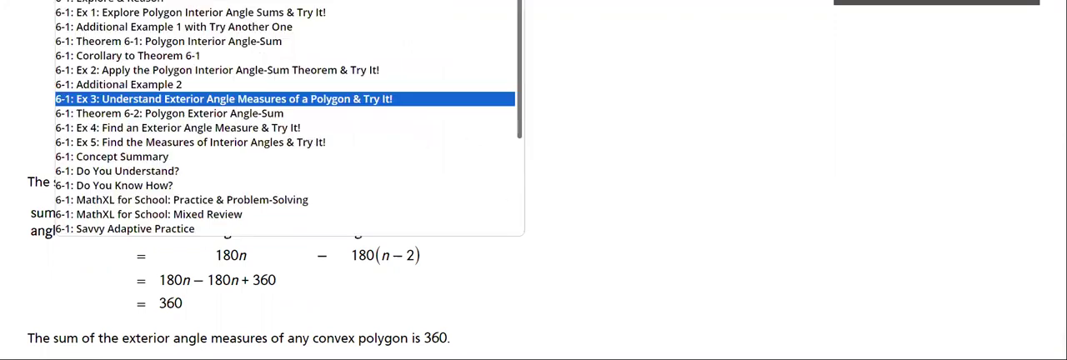
Go to Theorem 6-2 and reshape the pentagon in the exterior-angle tool, total staying 360°
left_click(170, 113)
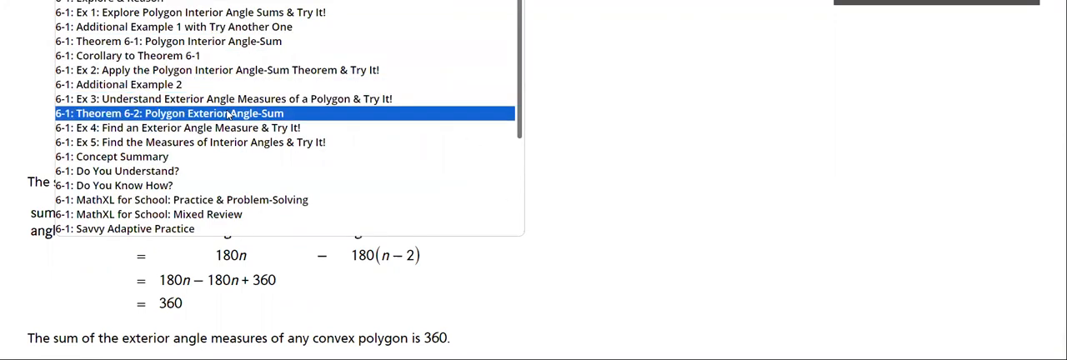
left_click(170, 113)
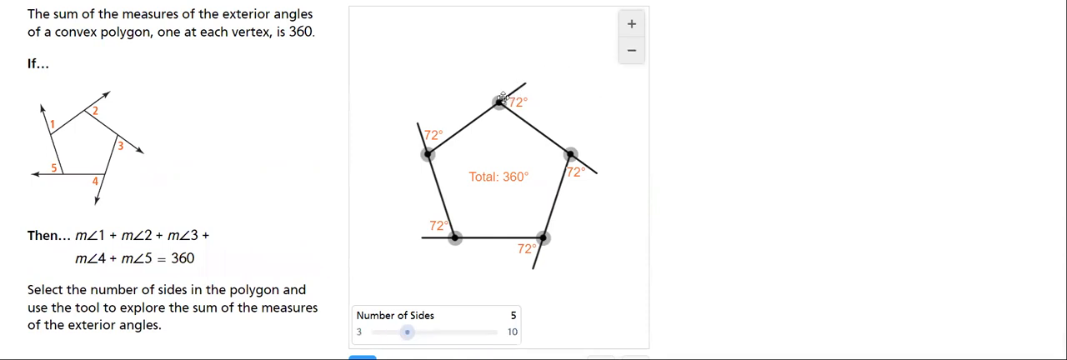
left_click_drag(500, 98, 409, 92)
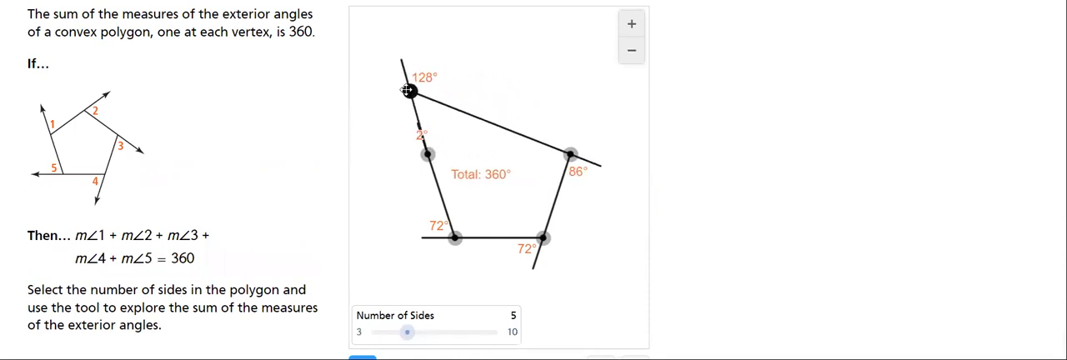
left_click_drag(410, 92, 564, 82)
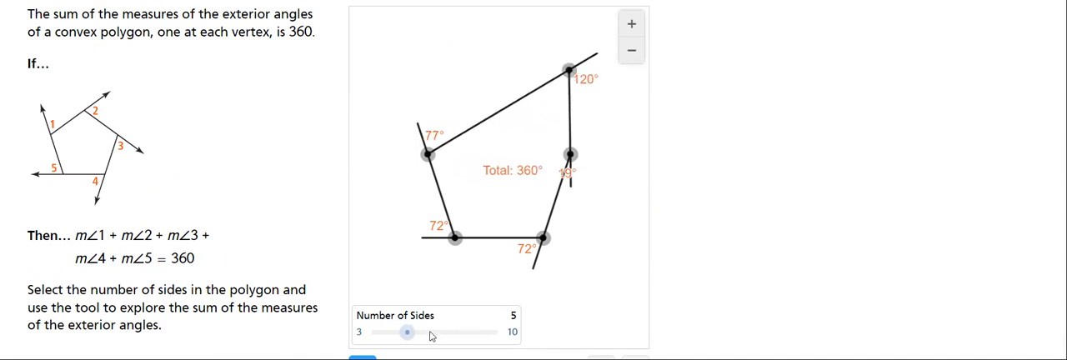
mouse_move(442, 337)
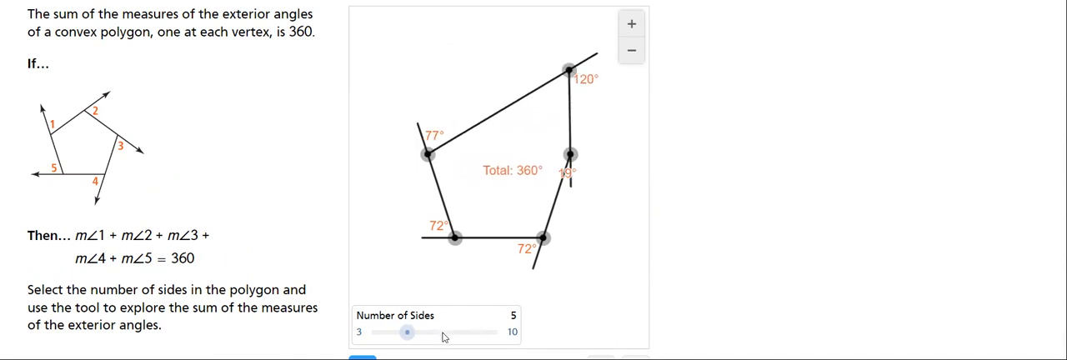
Set the exterior-angle polygon to 7 sides
left_click_drag(407, 334, 443, 333)
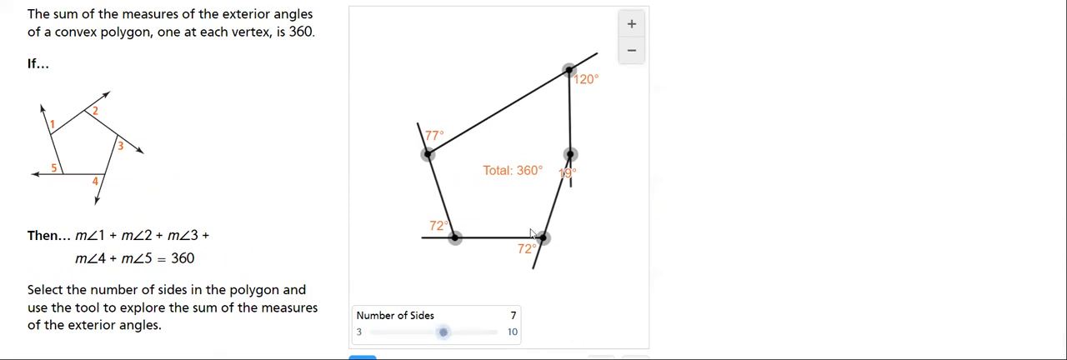
left_click(630, 52)
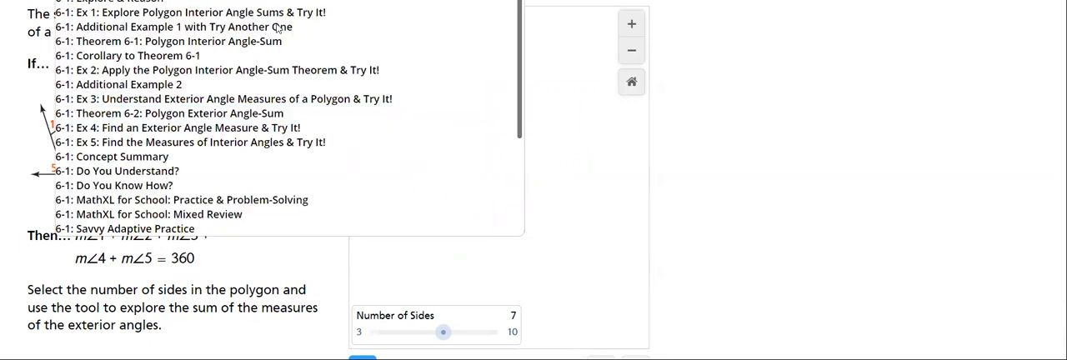
mouse_move(113, 157)
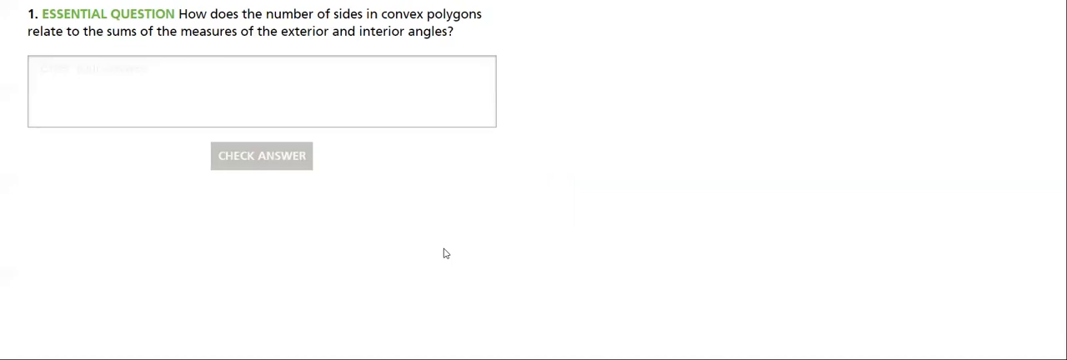
mouse_move(444, 254)
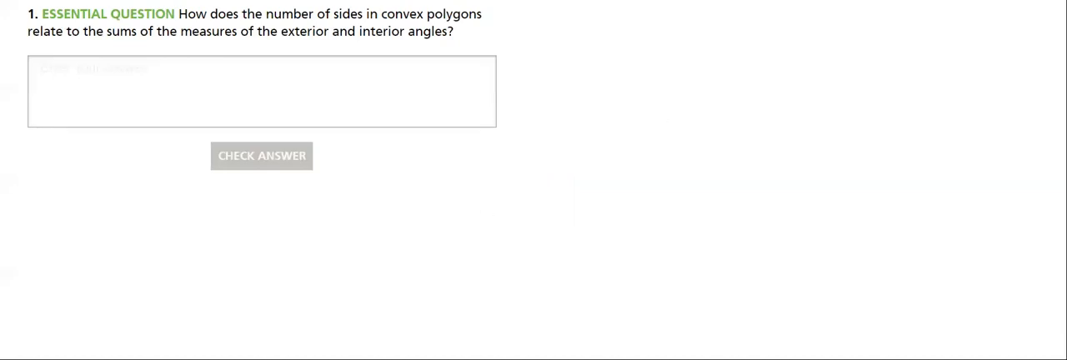